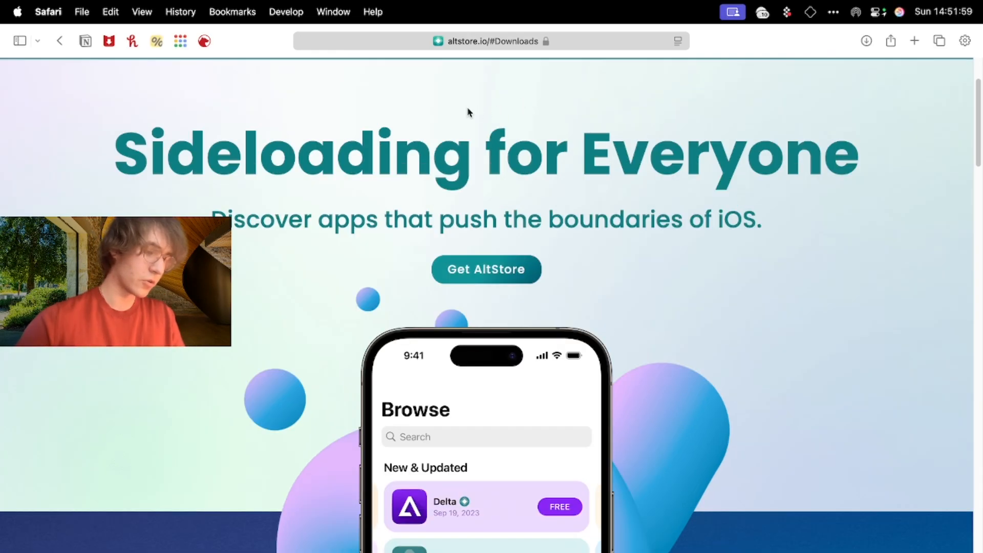
pyautogui.moveTo(489, 72)
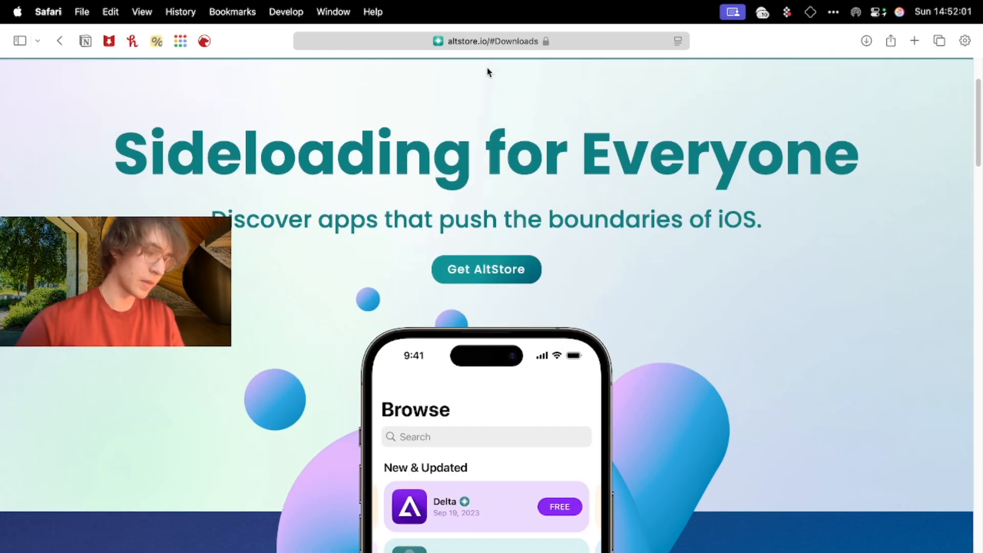
# Scroll altstore.io down to the AltServer downloads for macOS and Windows
pyautogui.click(489, 41)
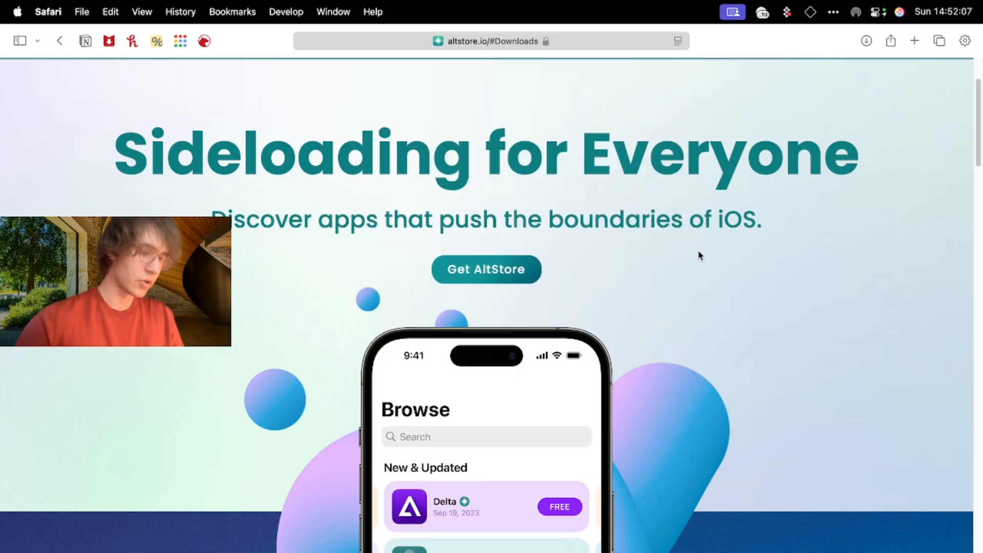
pyautogui.scroll(-3)
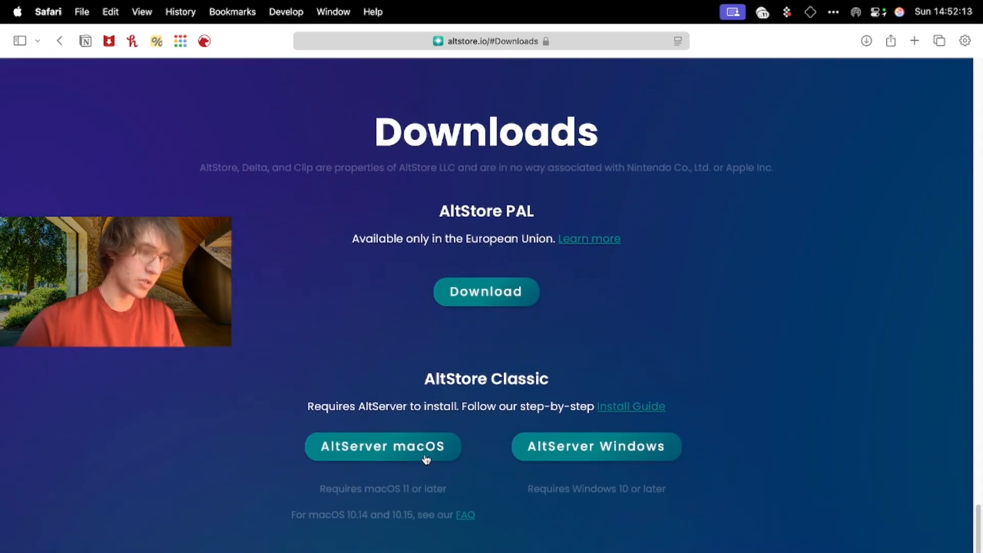
pyautogui.moveTo(429, 478)
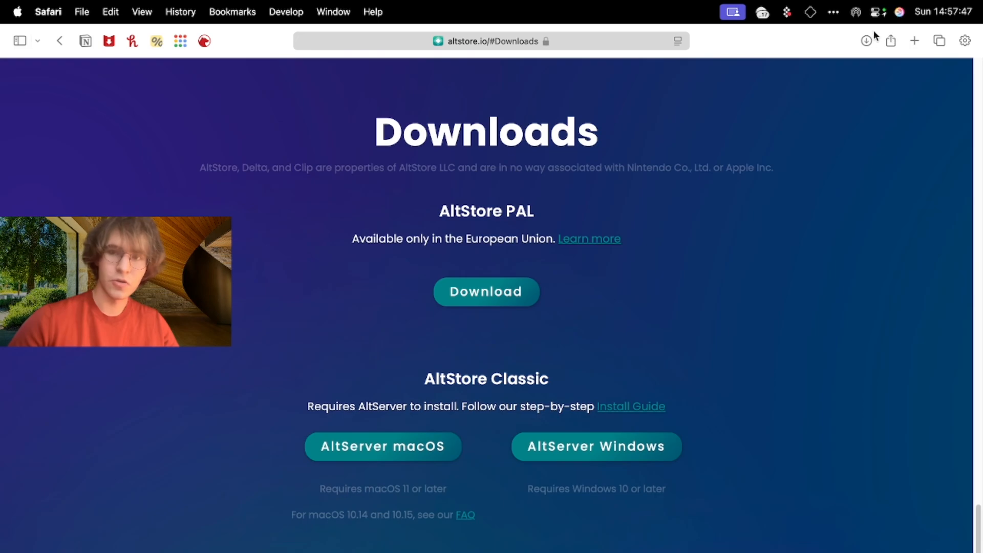
# Bring up the AltServer menu-bar options to install AltStore on the connected iPhone
pyautogui.click(865, 40)
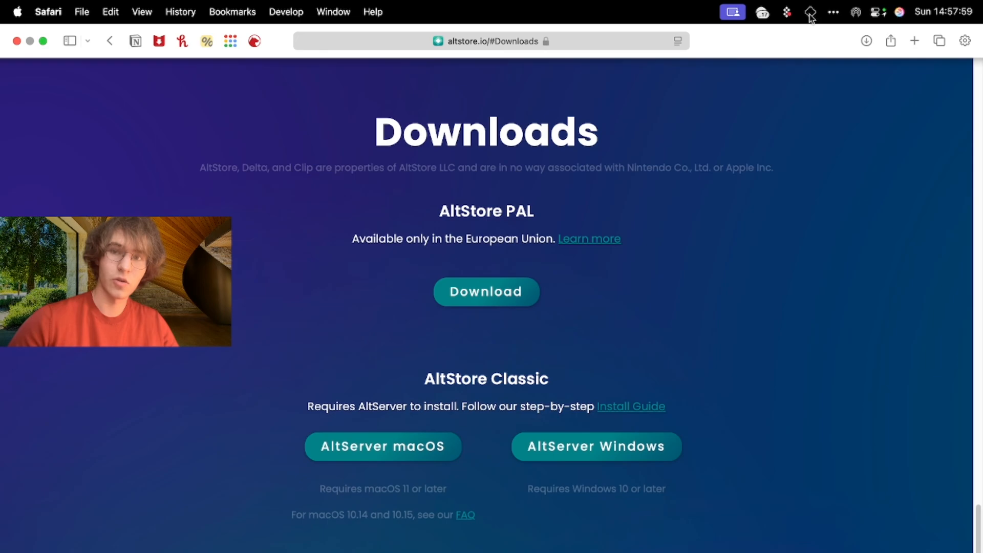
pyautogui.click(810, 12)
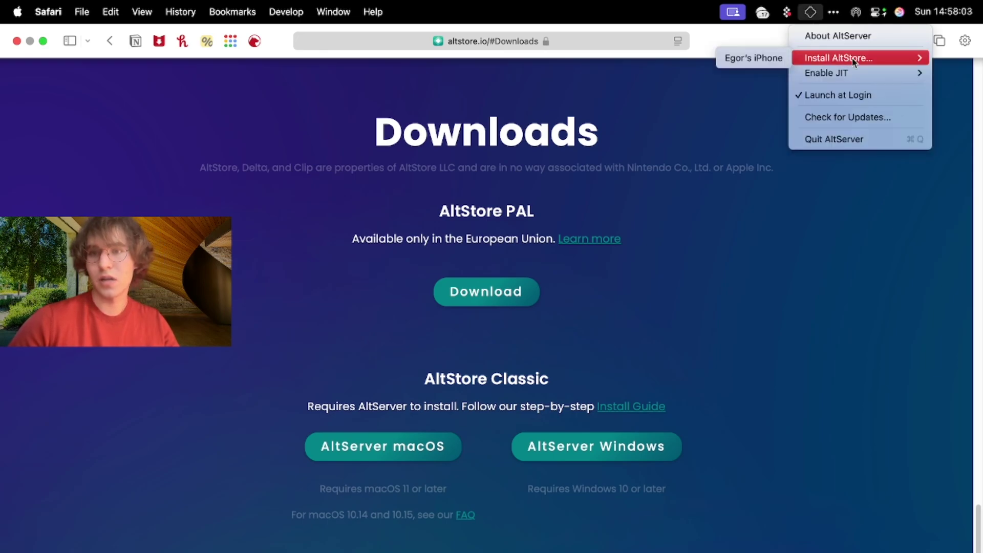
pyautogui.moveTo(754, 58)
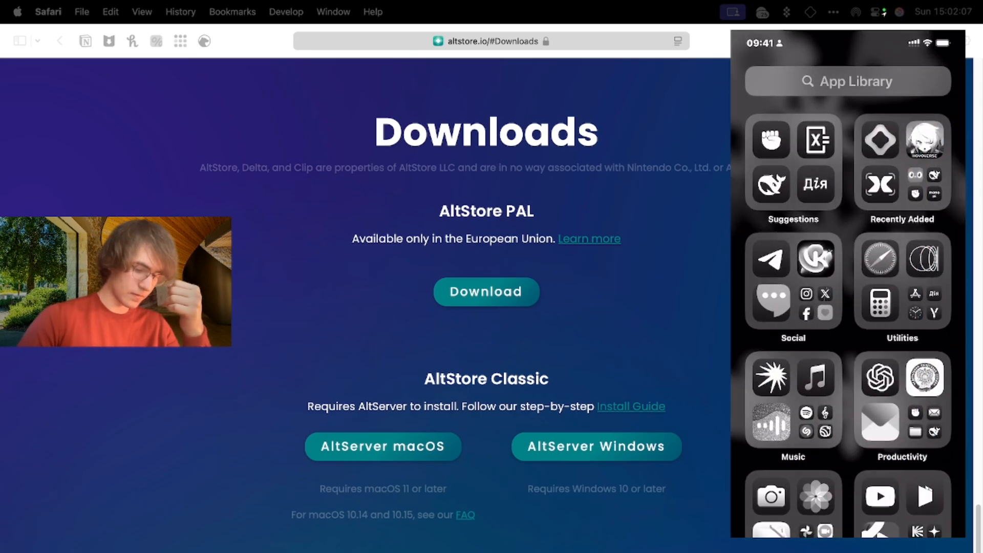
# Trust and allow the untrusted developer profile under General > VPN & Device Management
pyautogui.click(880, 139)
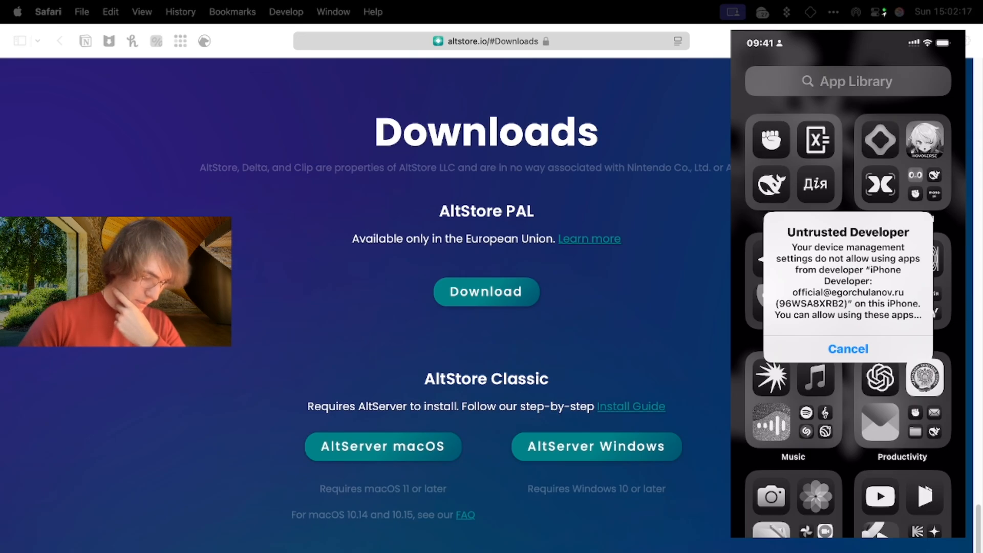
pyautogui.click(848, 349)
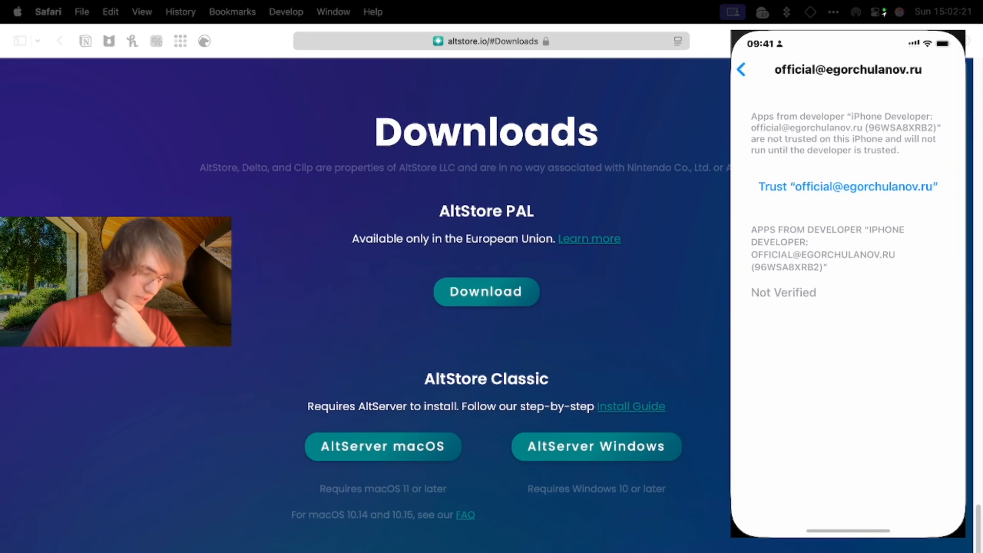
pyautogui.click(743, 69)
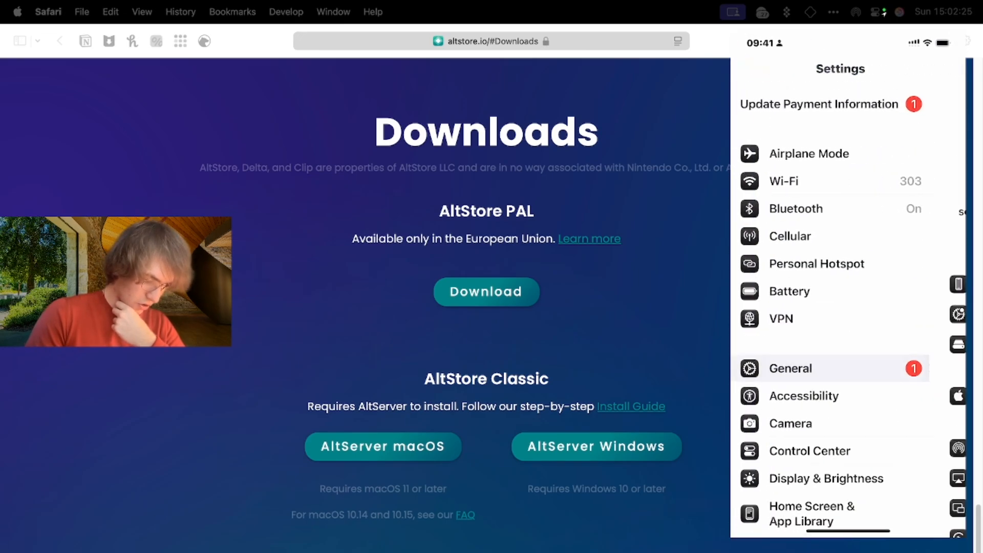
pyautogui.click(790, 368)
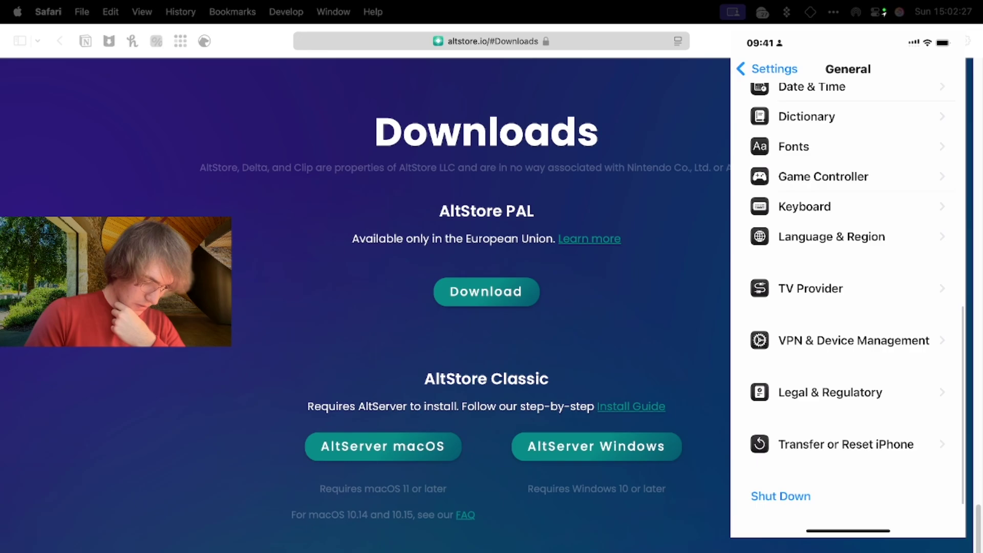
pyautogui.click(853, 341)
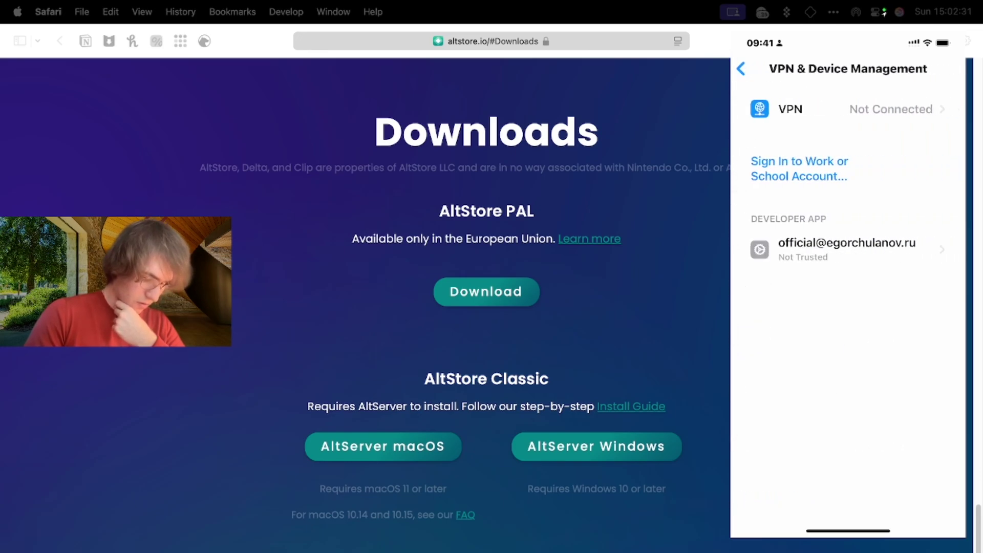
pyautogui.click(846, 248)
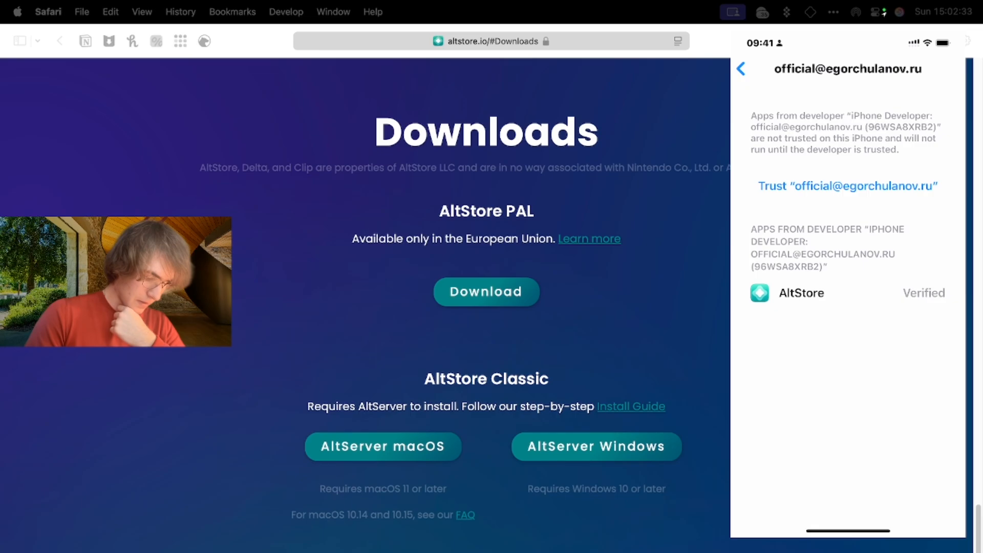
pyautogui.click(846, 186)
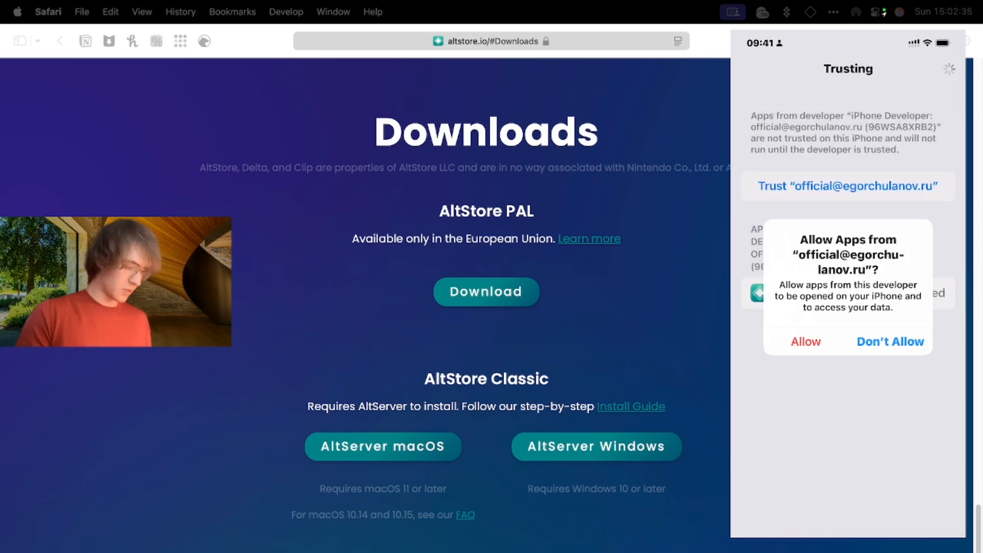
pyautogui.click(805, 341)
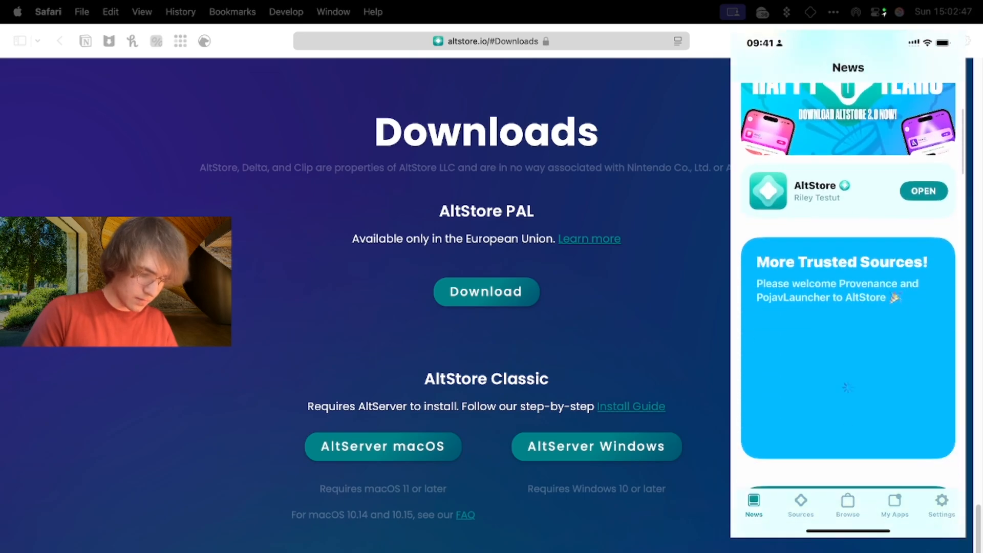
# Sign in to AltStore's Settings with the Apple ID saved in Passwords
pyautogui.scroll(-3)
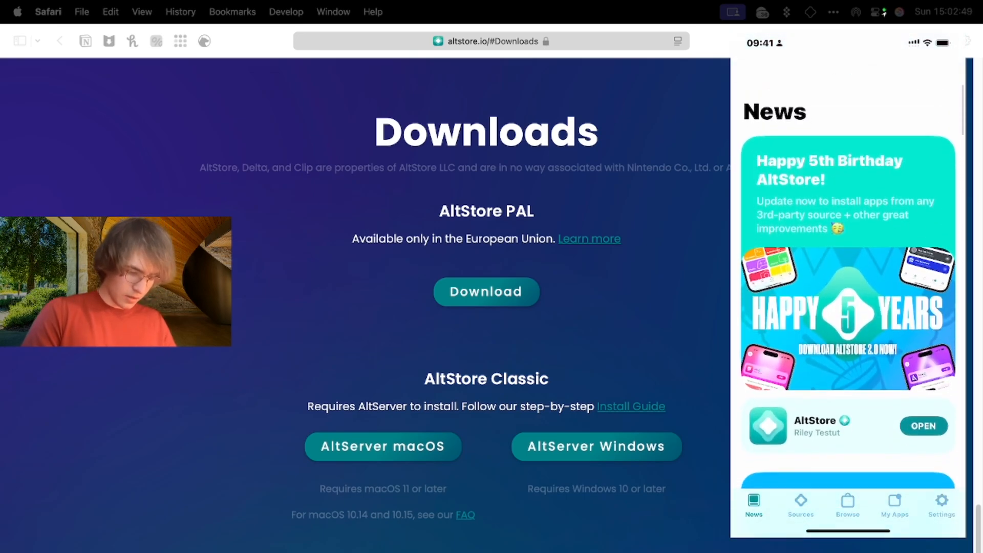
pyautogui.scroll(3)
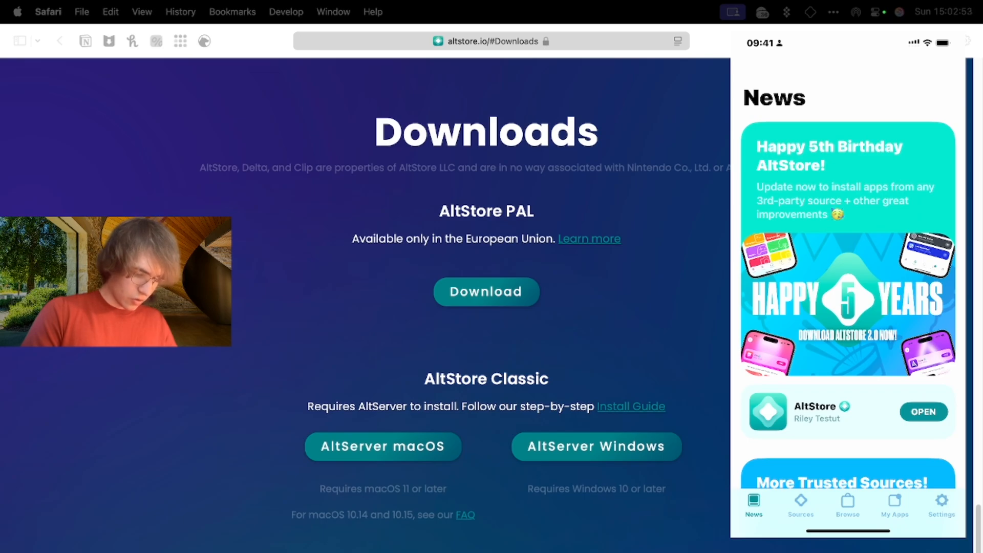
pyautogui.click(940, 505)
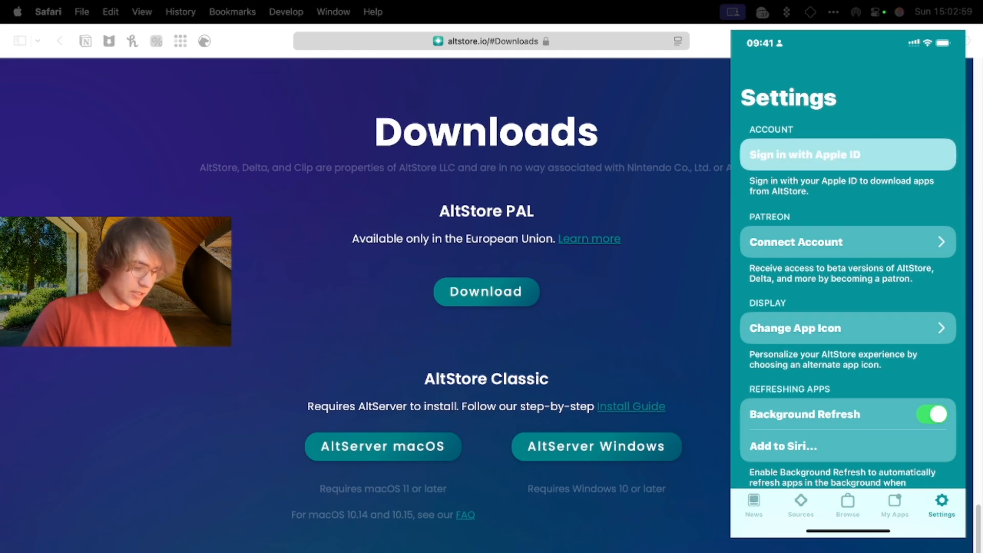
pyautogui.click(847, 154)
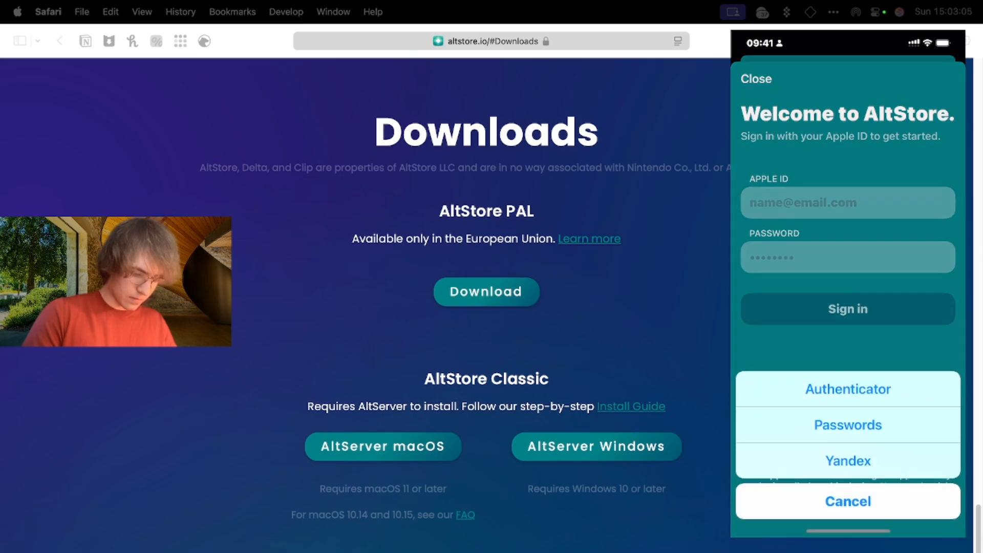
pyautogui.click(847, 424)
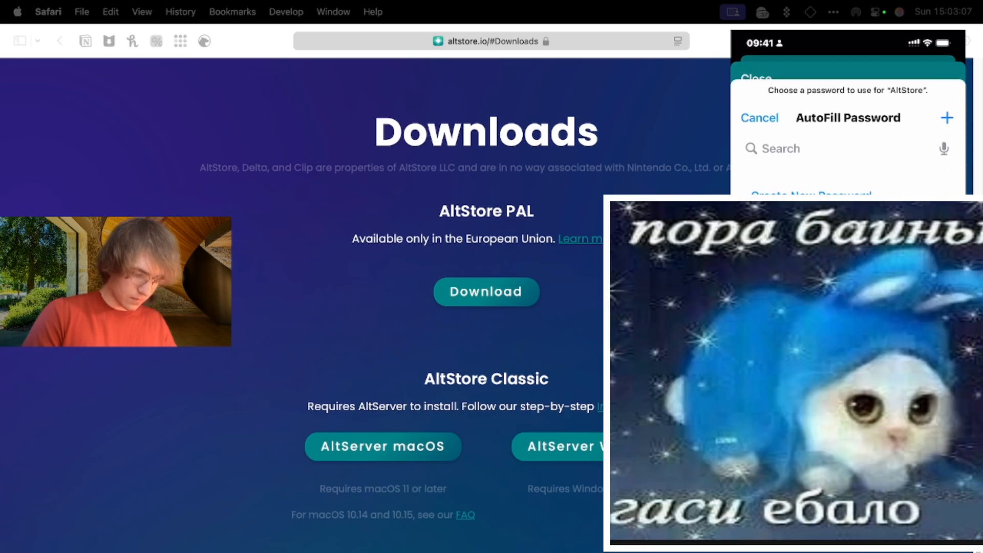
pyautogui.click(759, 118)
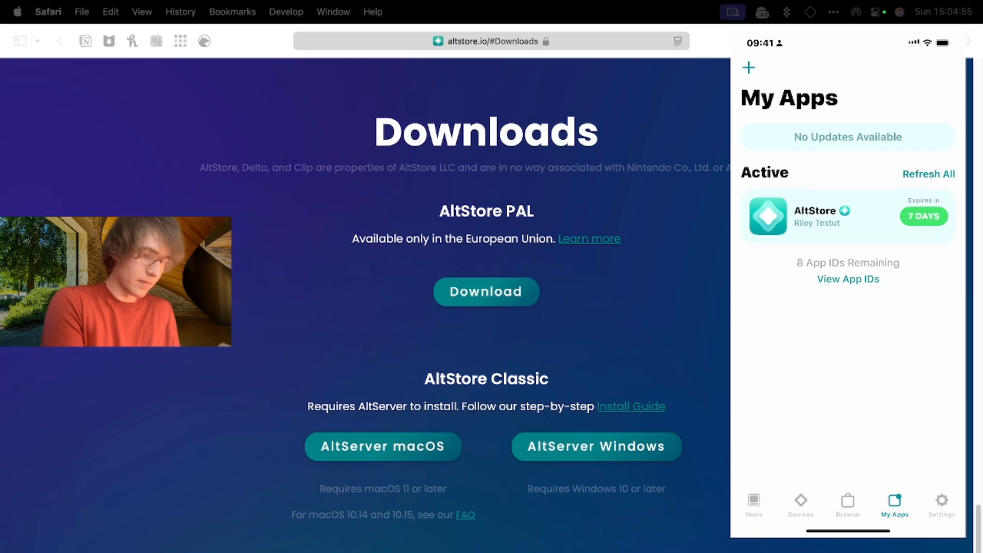
# Sideload 'TikTok dark [v34.1.0].ipa' from the Desktop via My Apps' + button
pyautogui.click(748, 68)
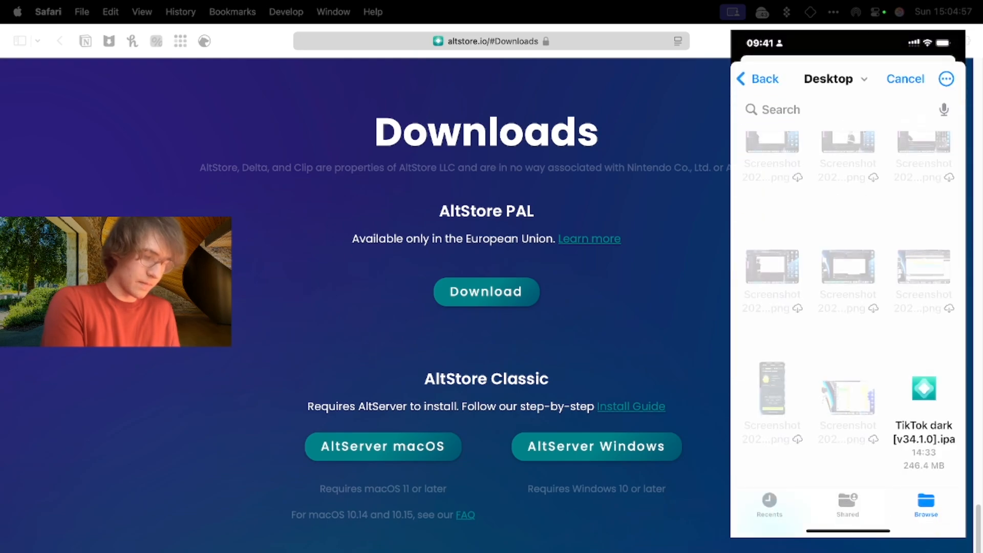
pyautogui.scroll(-3)
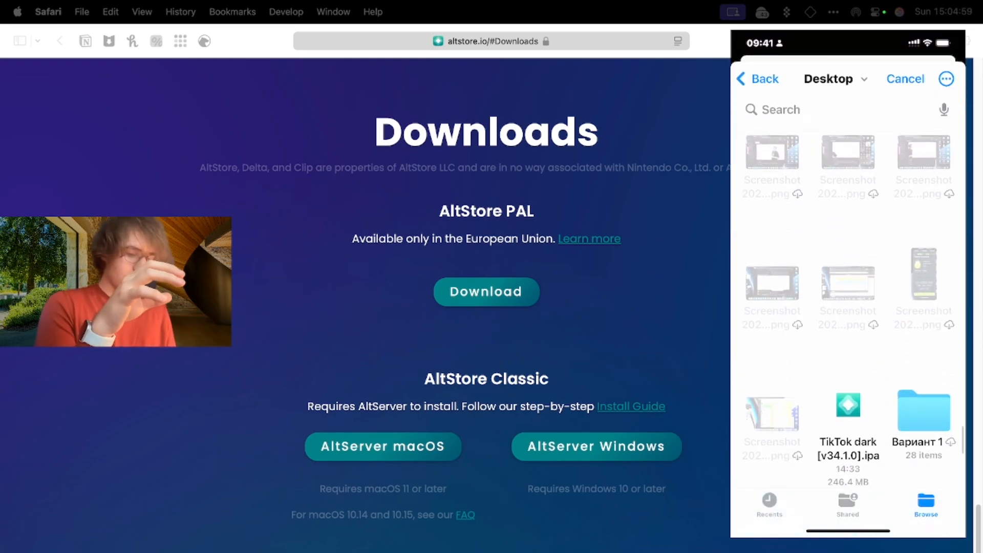
pyautogui.scroll(-3)
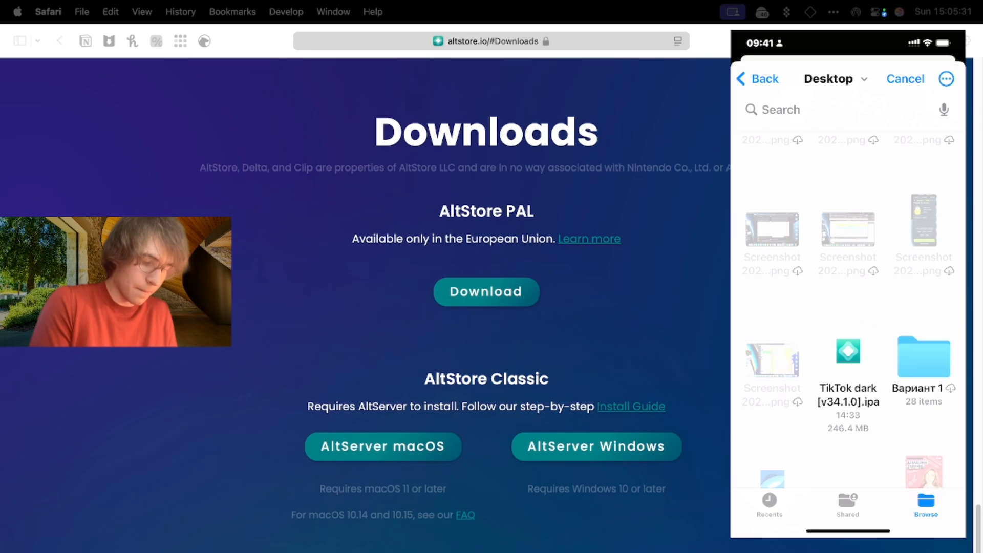
pyautogui.click(894, 502)
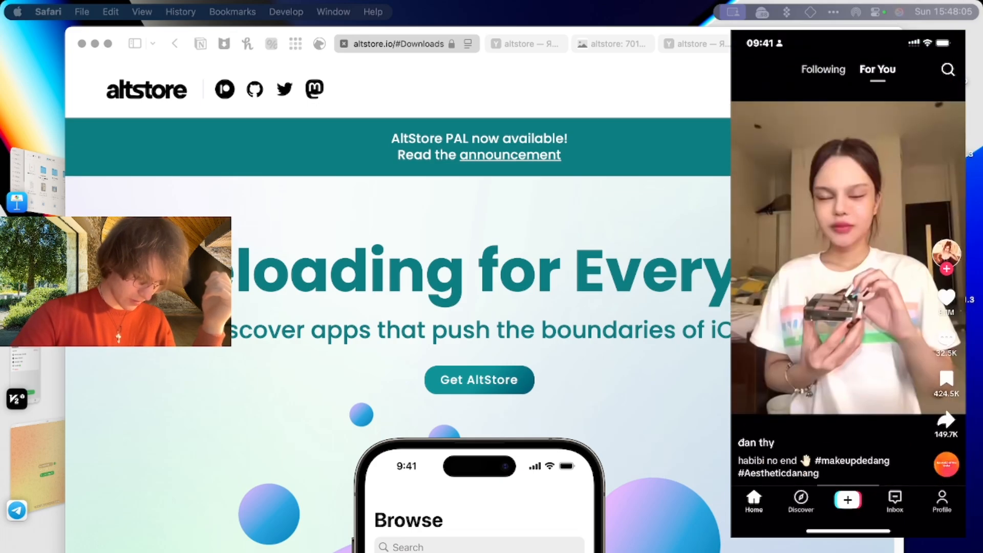
pyautogui.scroll(3)
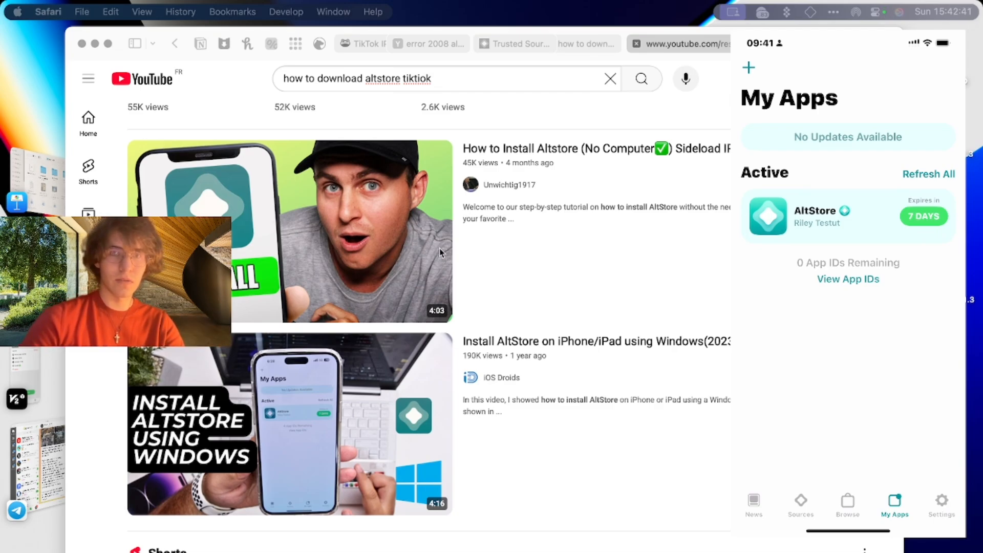
pyautogui.scroll(-3)
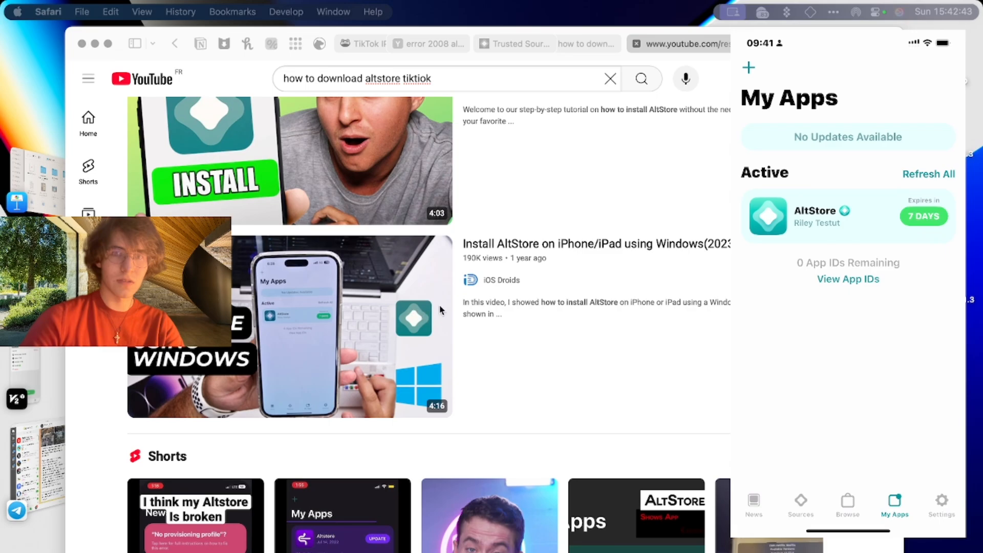
pyautogui.scroll(-3)
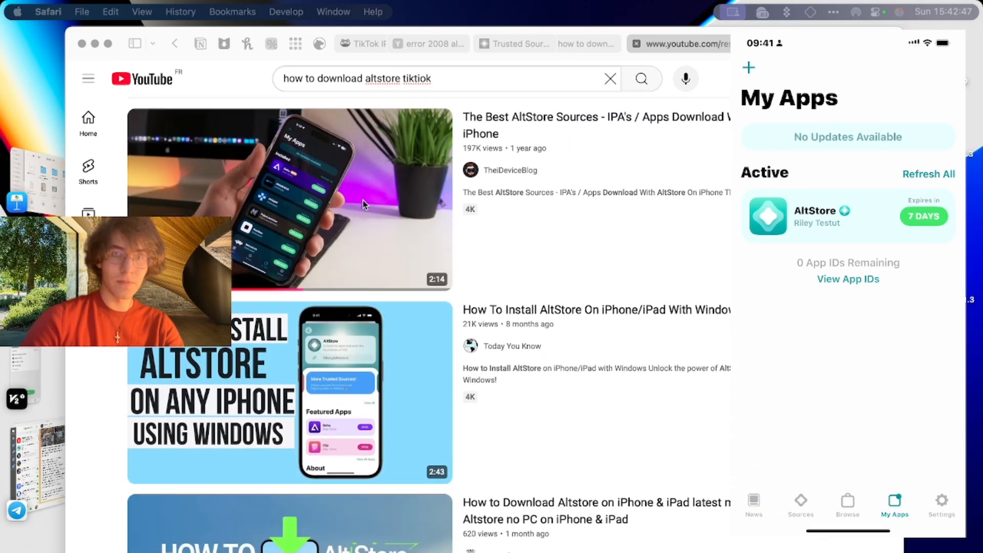
pyautogui.scroll(-3)
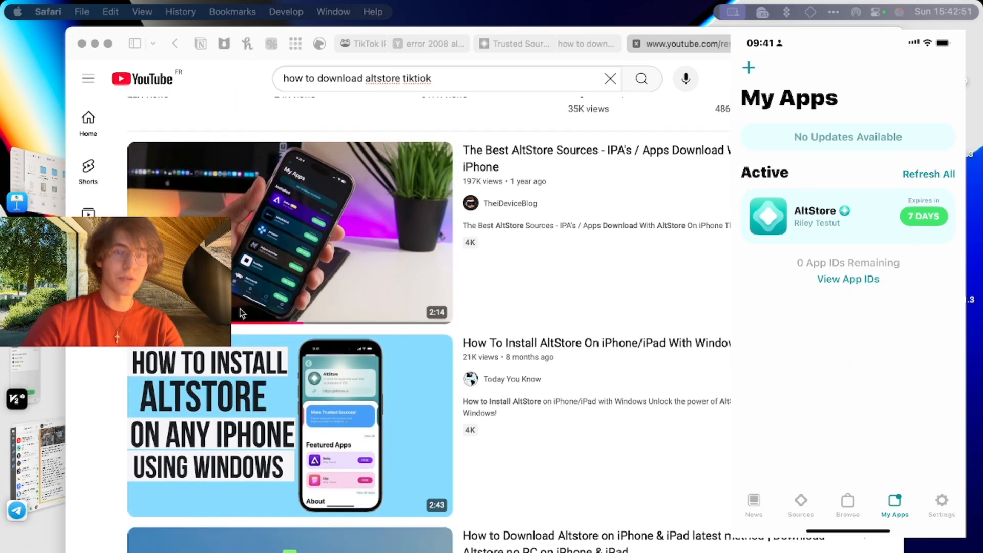
pyautogui.scroll(-3)
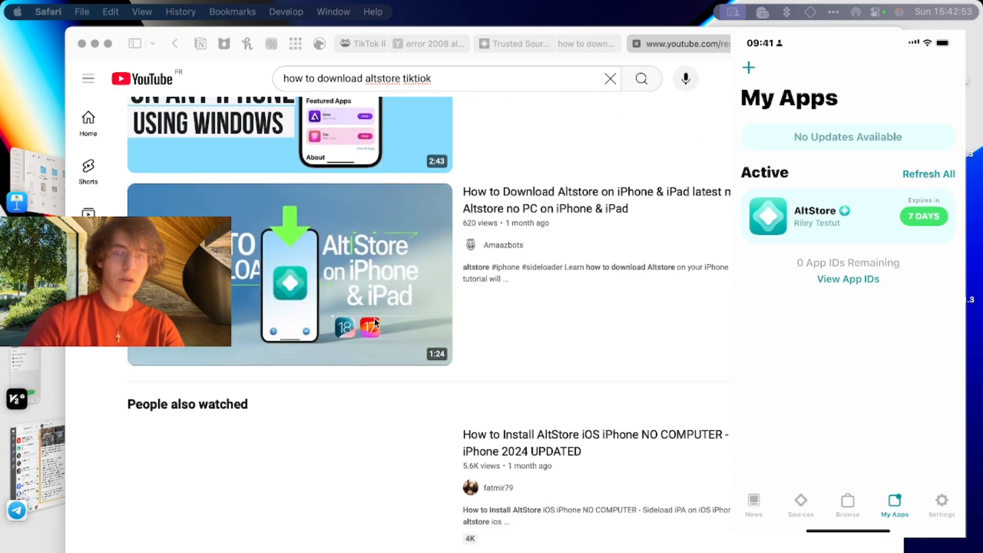
pyautogui.scroll(-3)
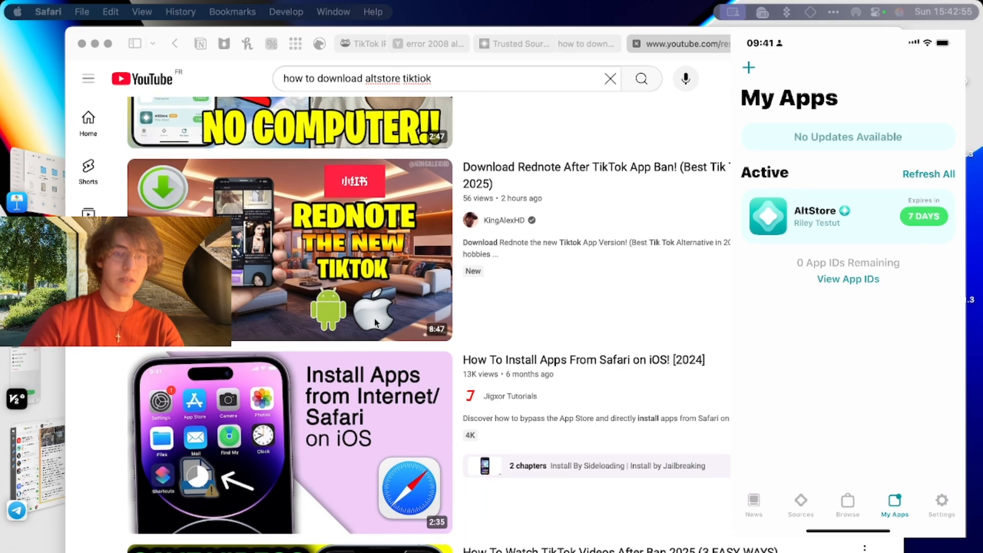
pyautogui.scroll(-3)
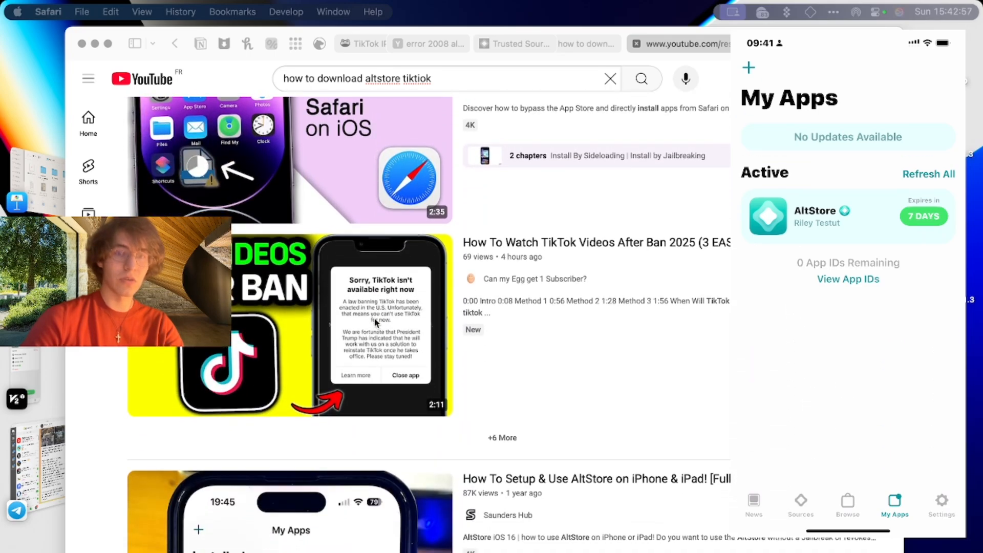